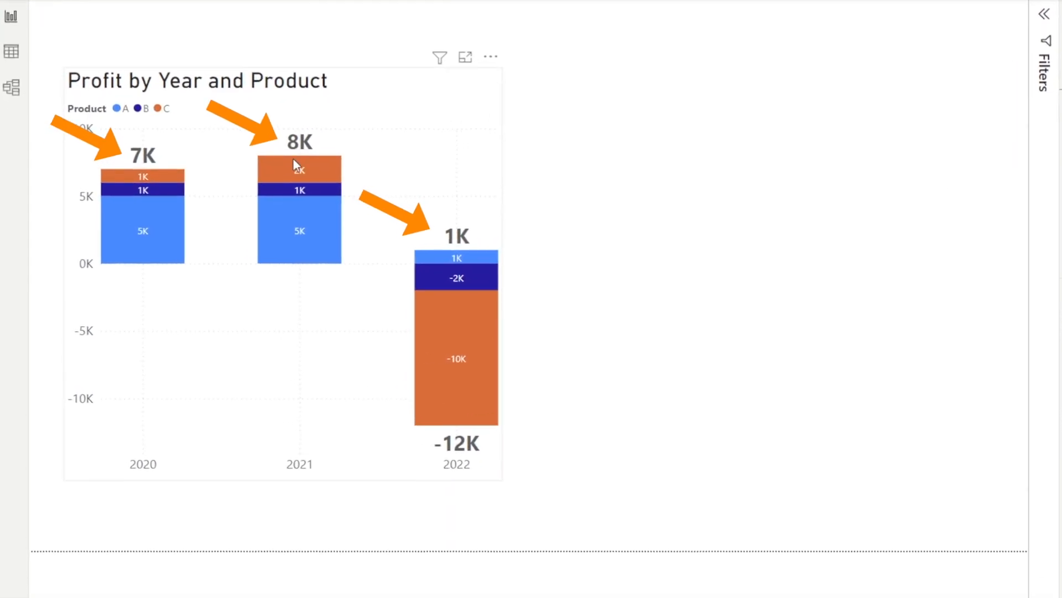
pyautogui.moveTo(458, 358)
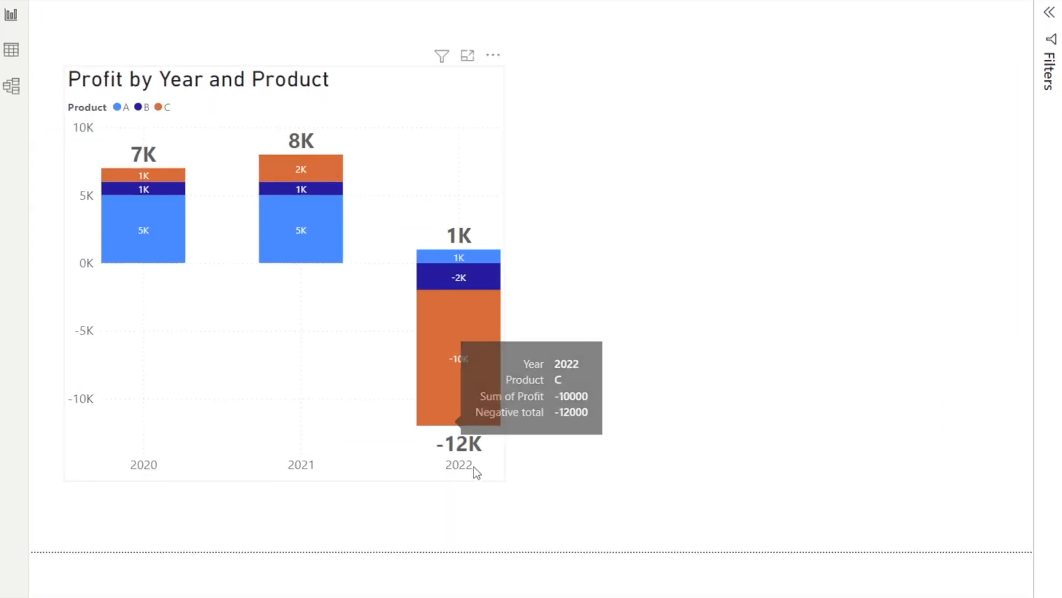
pyautogui.moveTo(492, 471)
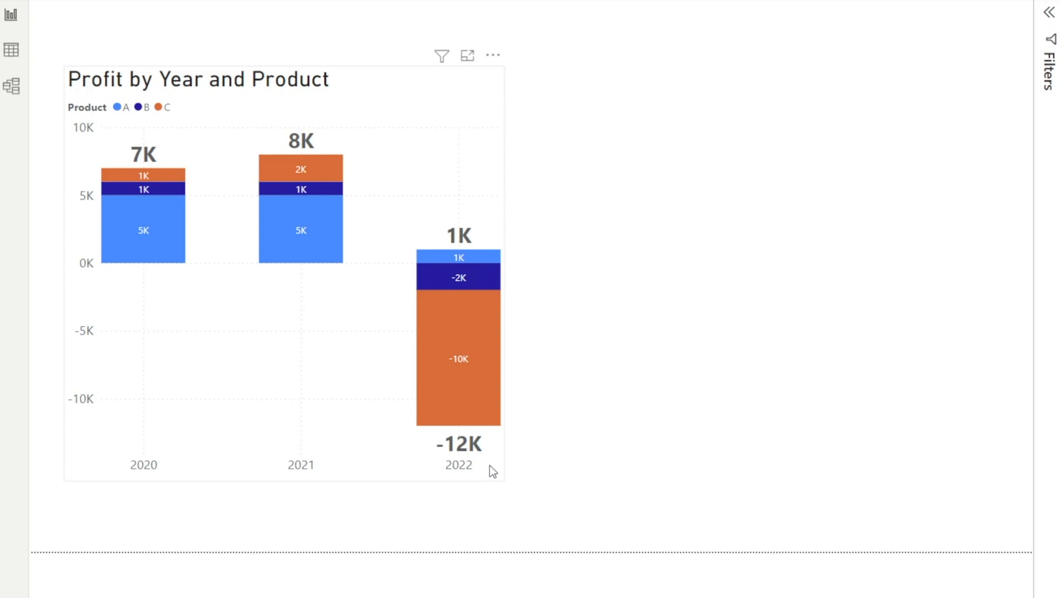
pyautogui.moveTo(777, 266)
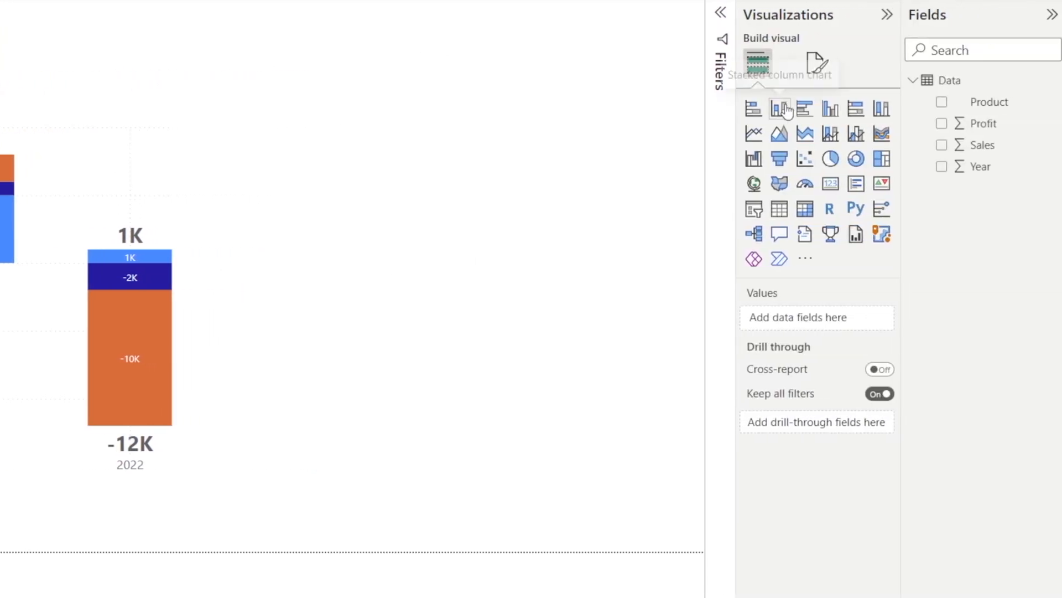
# Step: Add a stacked column chart of Sum of Profit by Year, with Product as the legend
pyautogui.click(779, 108)
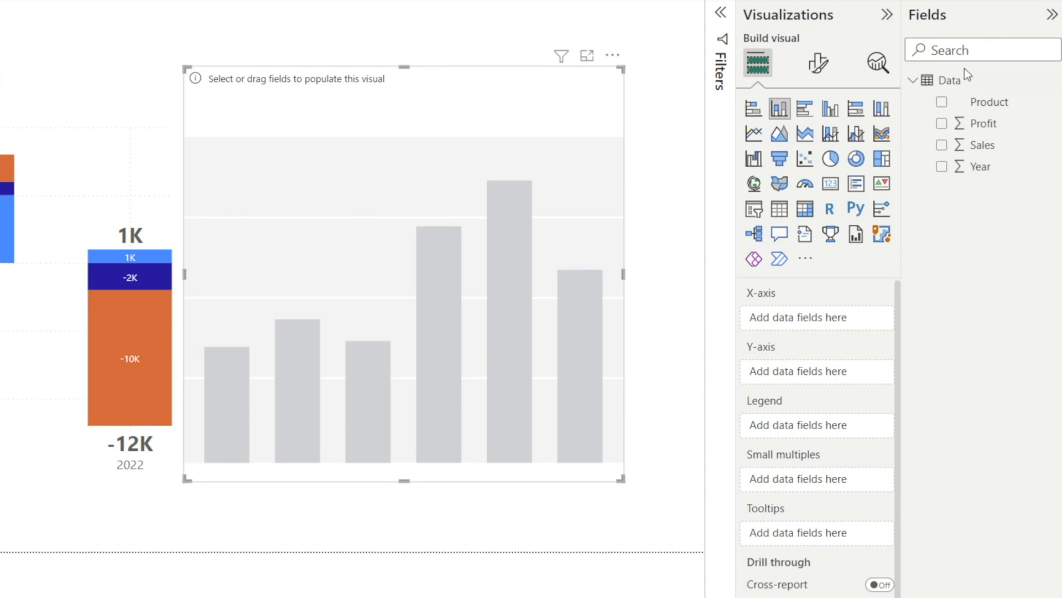
pyautogui.moveTo(978, 166); pyautogui.dragTo(833, 316)
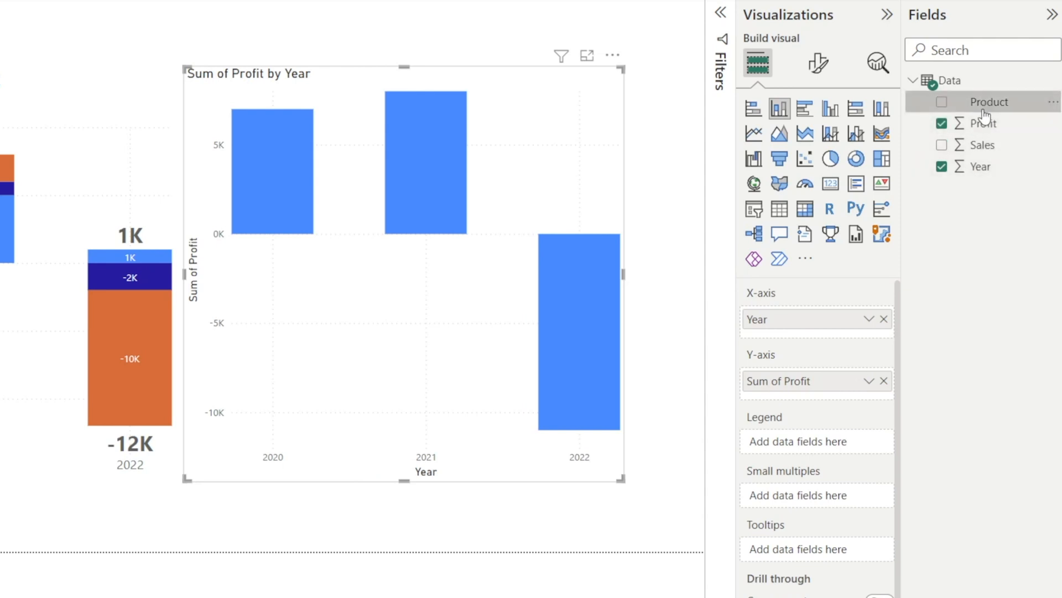
pyautogui.click(942, 102)
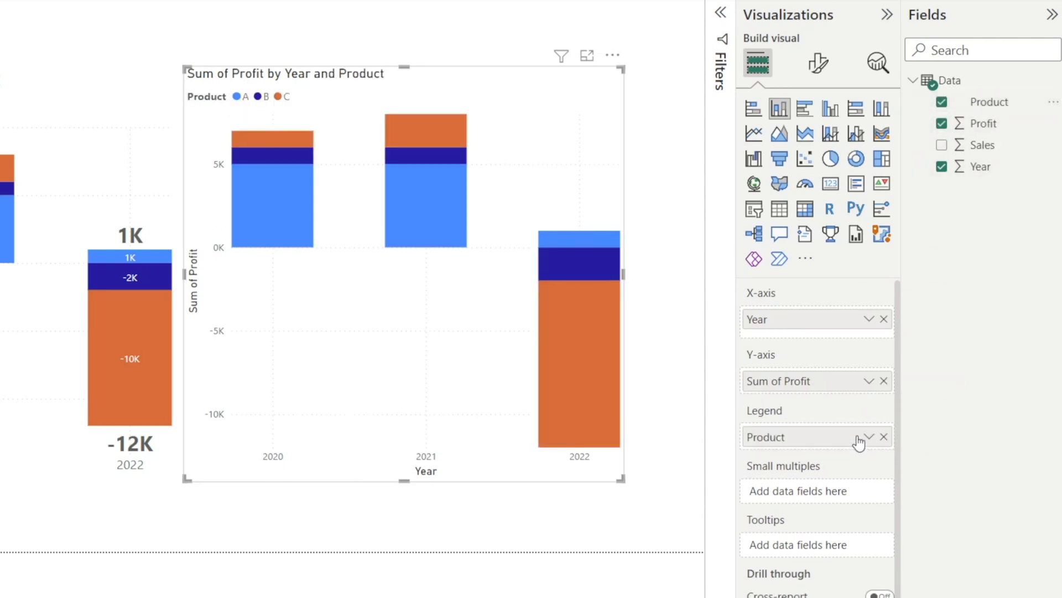
pyautogui.moveTo(818, 64)
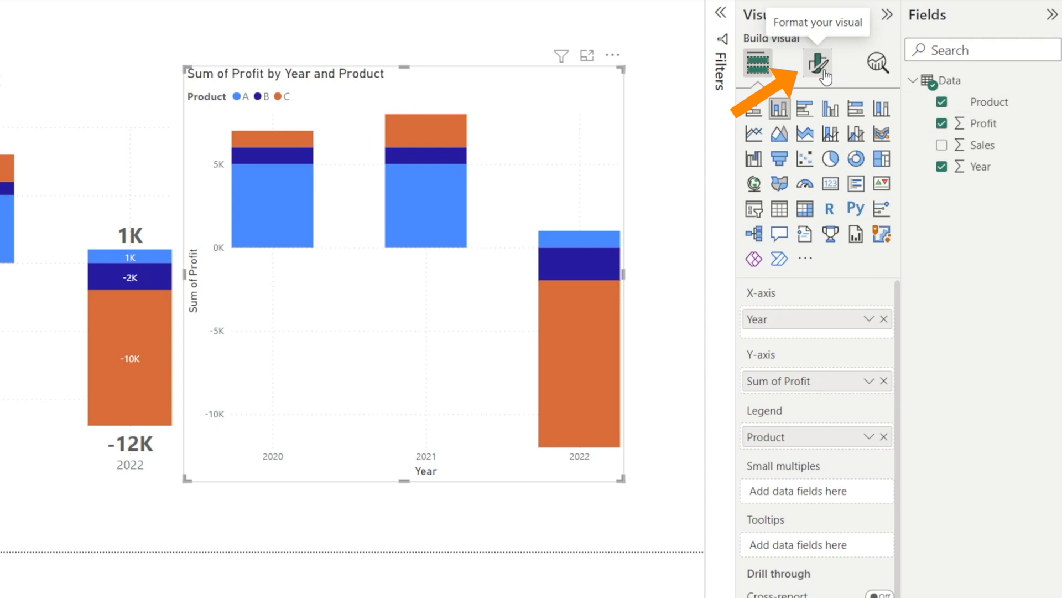
# Step: Show data labels and total labels on the chart, raising the totals' font toward size 16
pyautogui.click(817, 64)
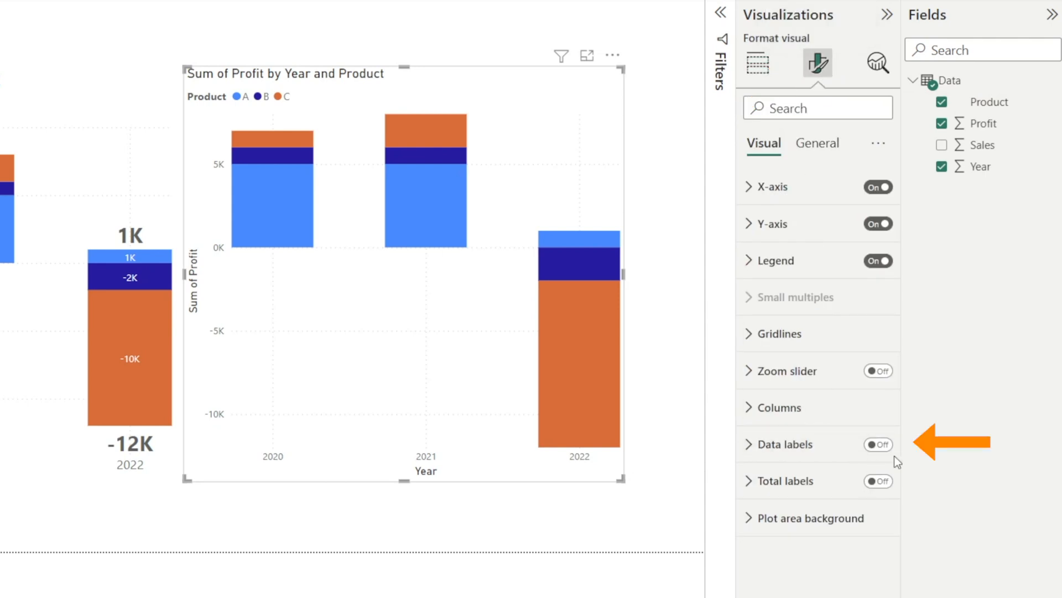
pyautogui.click(878, 481)
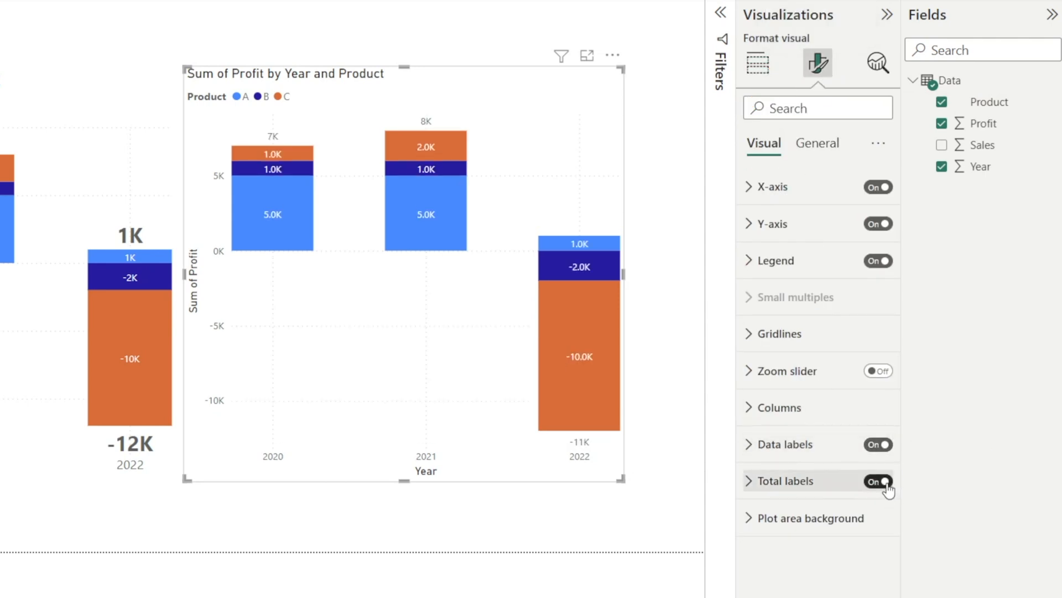
pyautogui.click(769, 480)
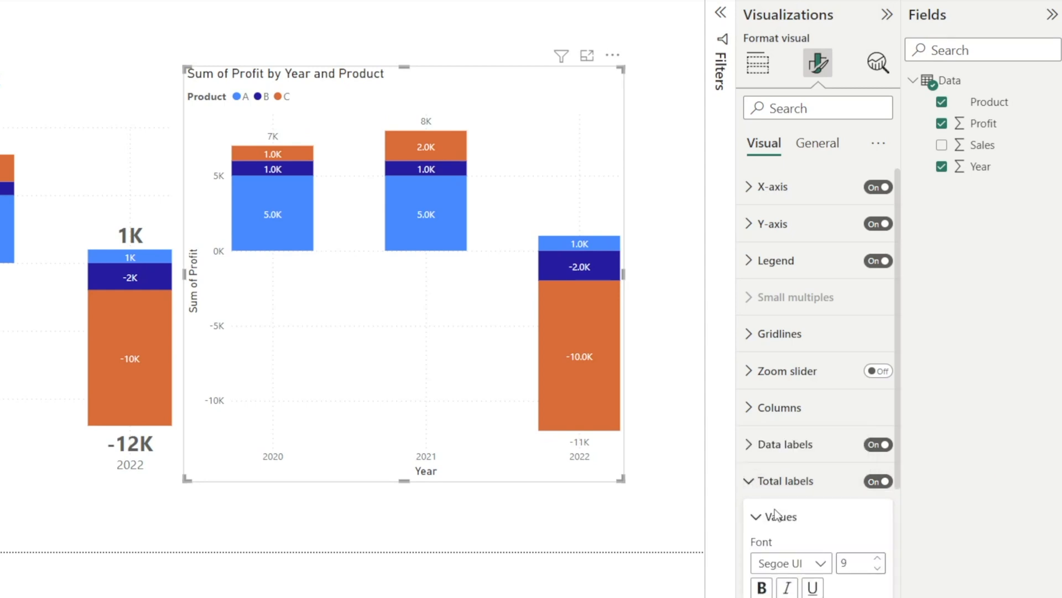
pyautogui.click(876, 342)
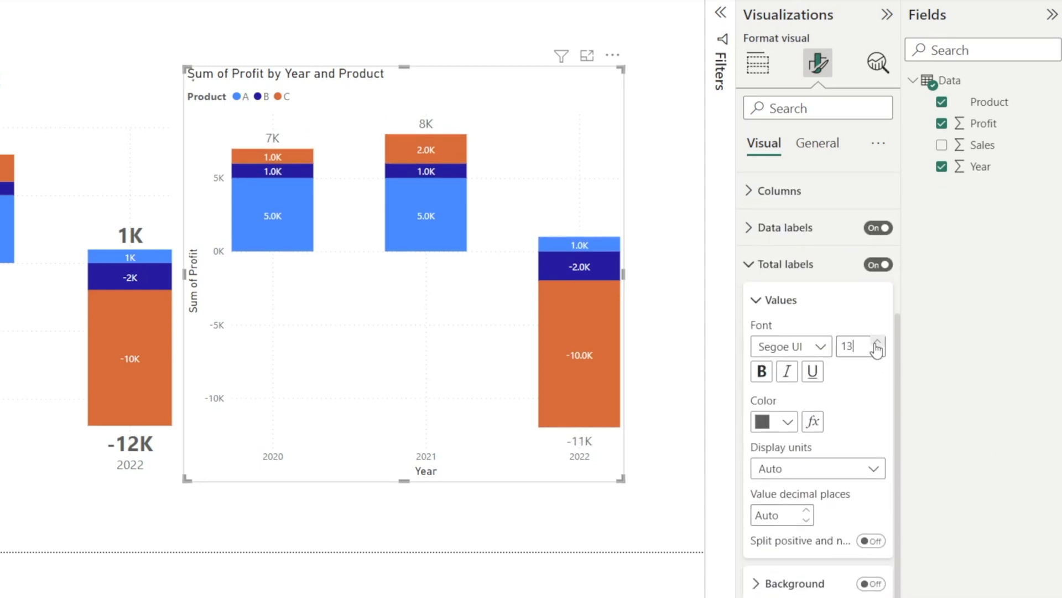
pyautogui.click(761, 370)
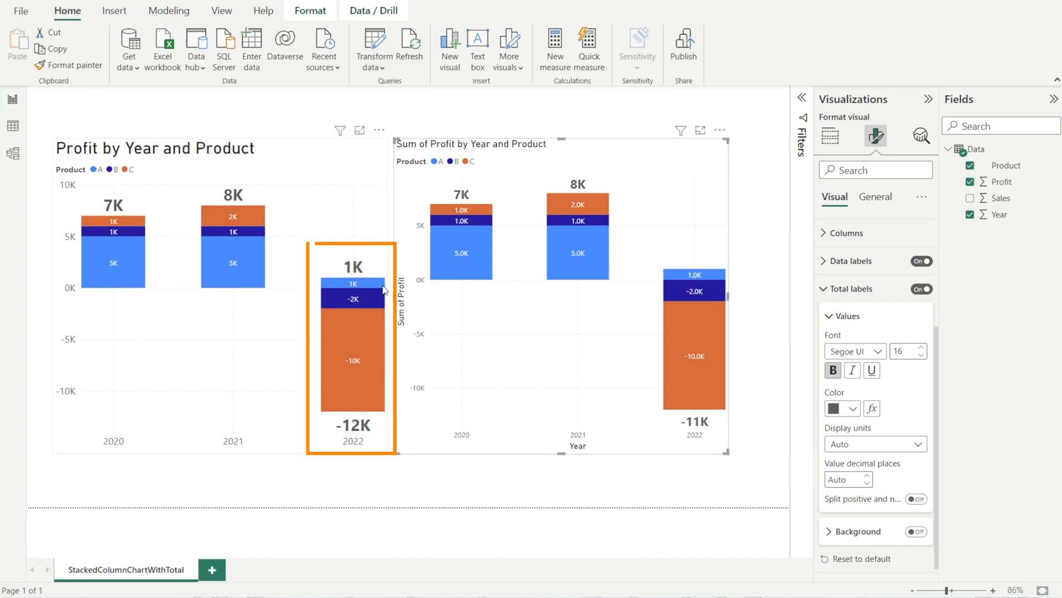
pyautogui.moveTo(360, 416)
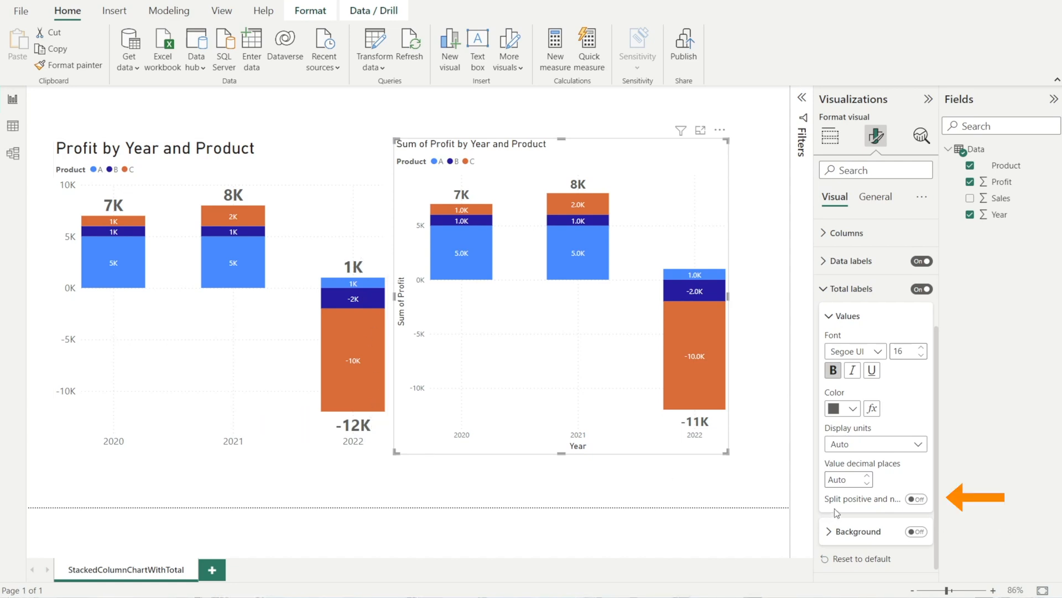
# Step: Split positive and negative totals so 2022 shows 1K above and -12K below
pyautogui.click(916, 498)
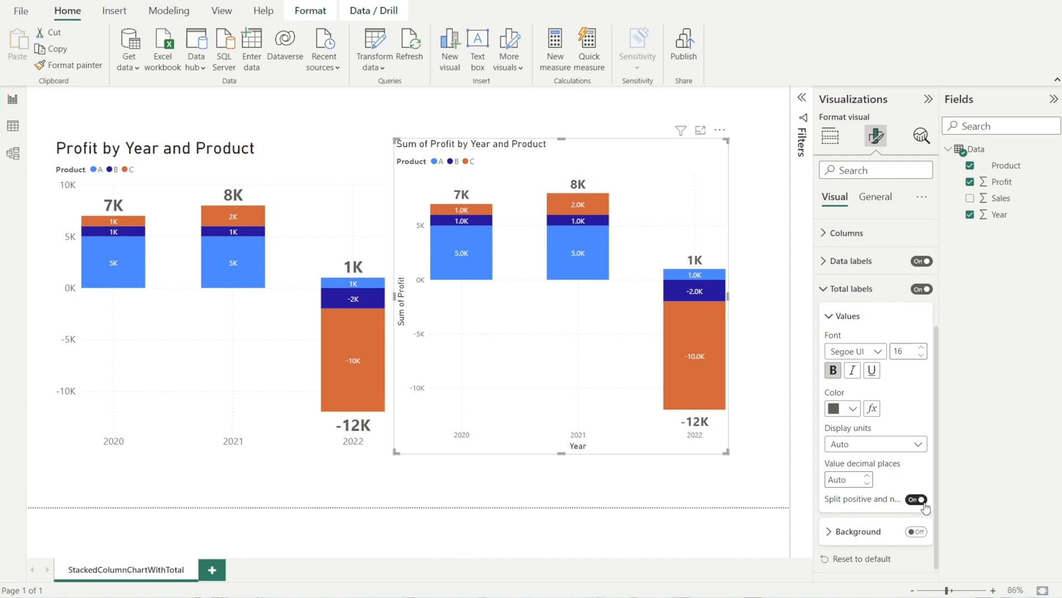